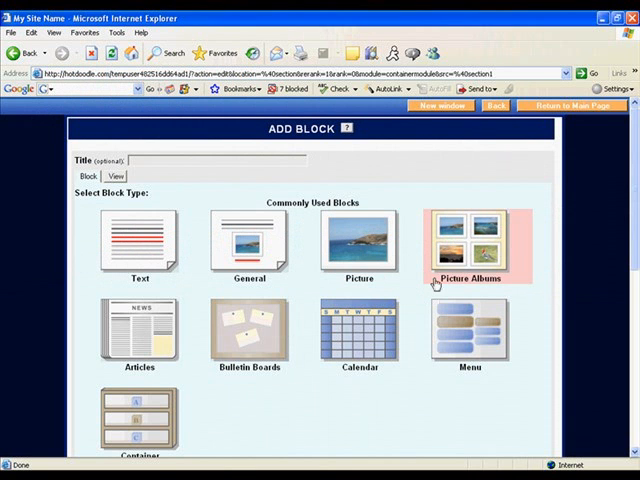
mouse_move(440, 284)
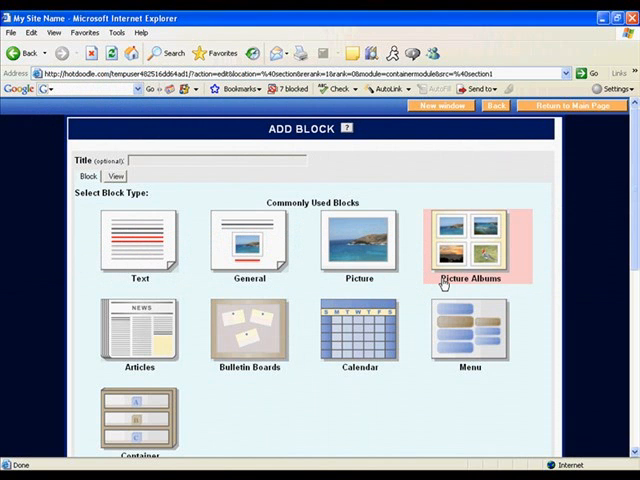
Add a Picture Albums block, compare its view options, and choose the Default view
left_click(468, 244)
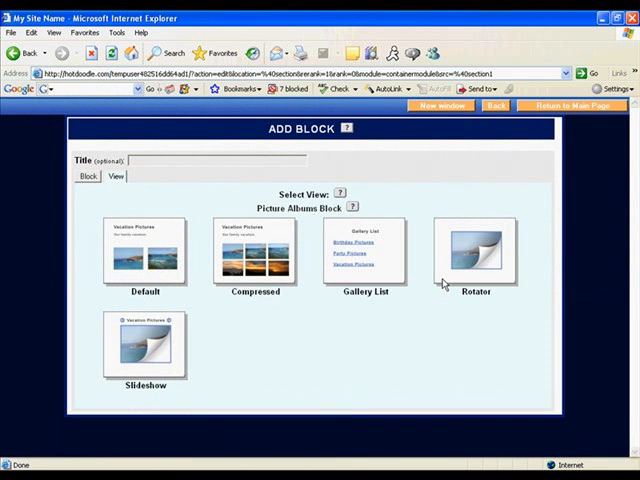
left_click(476, 250)
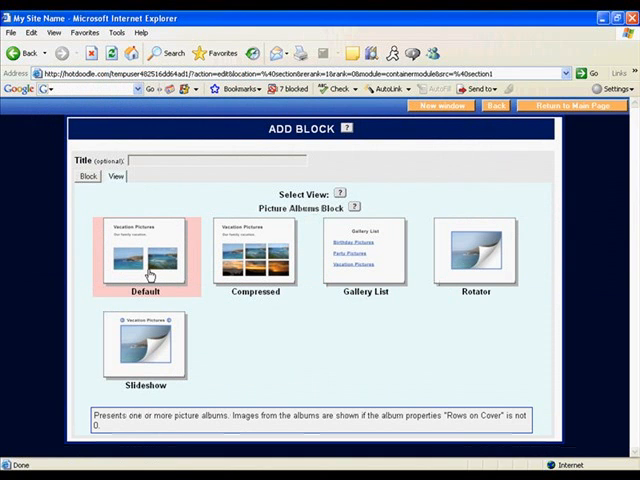
left_click(254, 252)
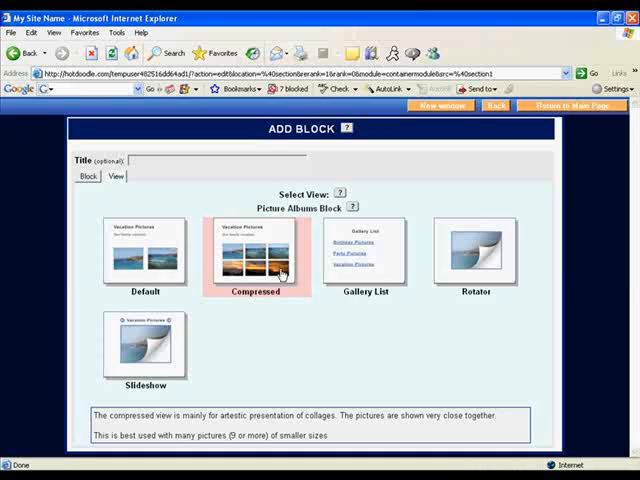
left_click(366, 252)
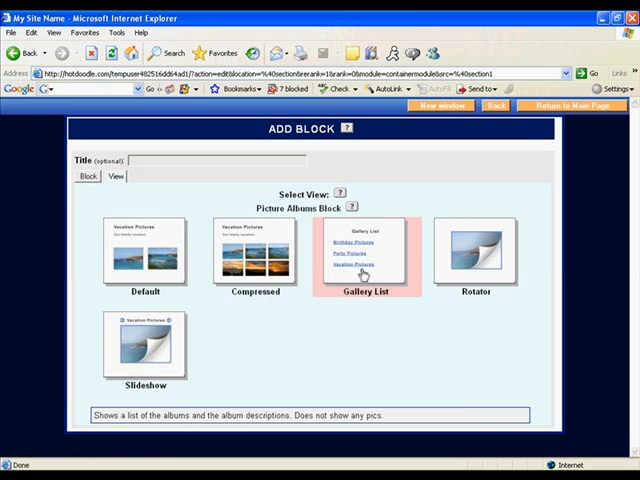
left_click(476, 252)
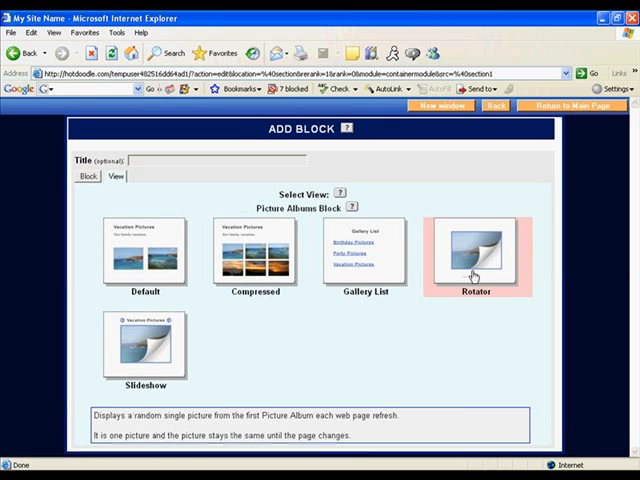
left_click(144, 350)
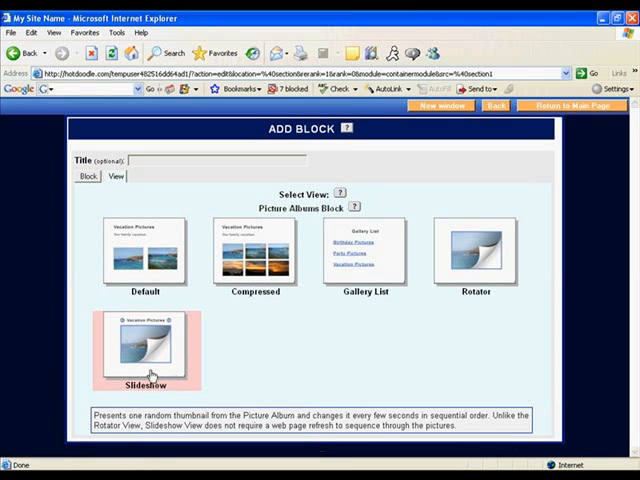
left_click(150, 252)
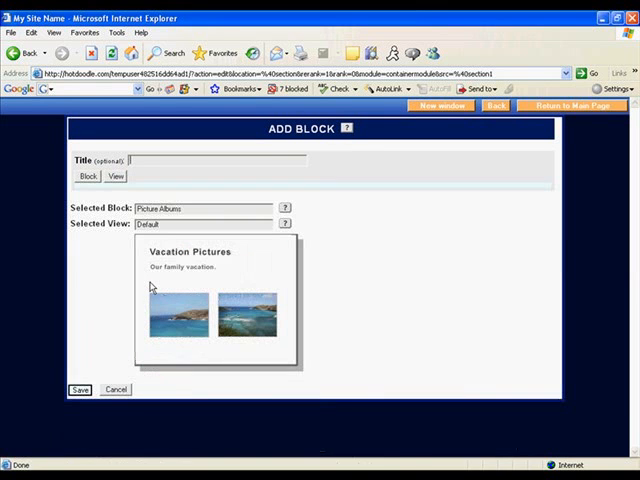
Confirm the block, name the album 'My Landscapes' and describe it as landscapes taken with my digital camera
left_click(80, 388)
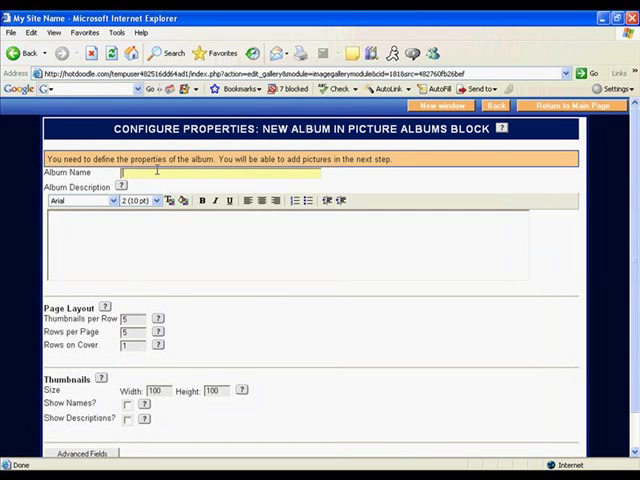
type("My Lands")
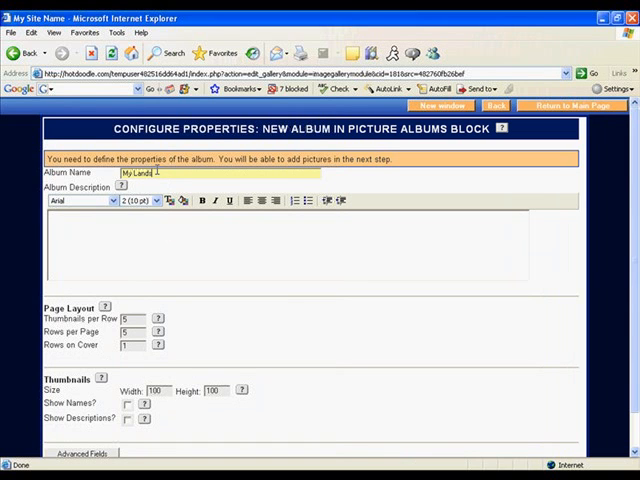
type("scapes")
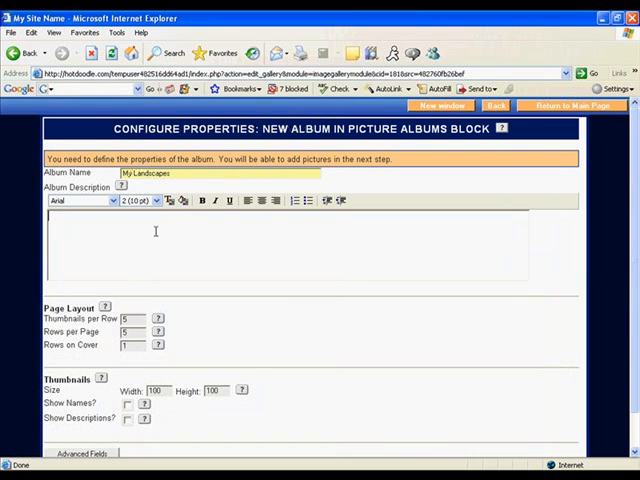
type("This album")
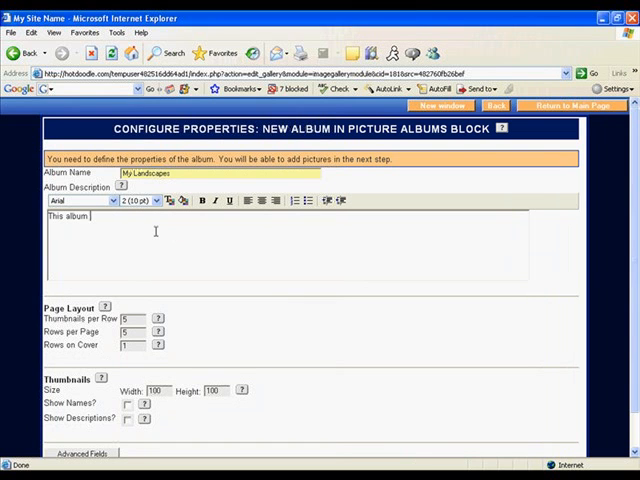
type("contains landscapes")
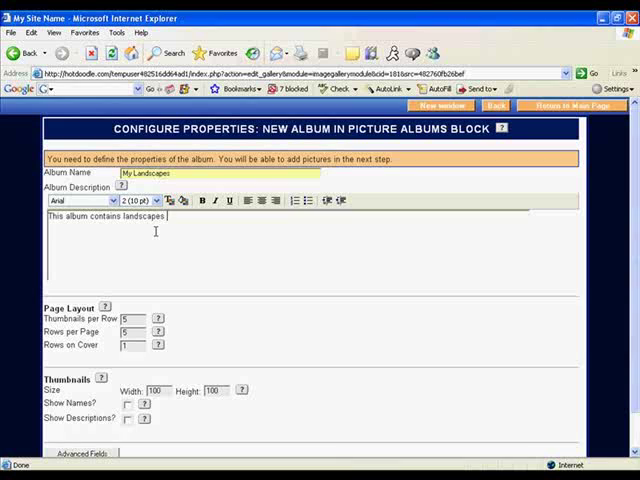
type("I took with my dig")
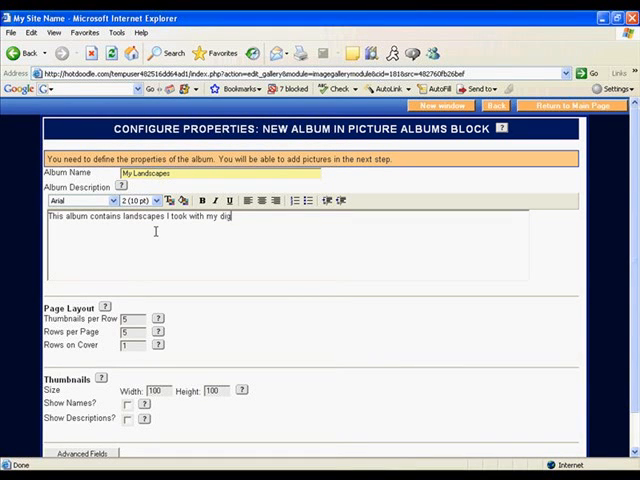
type("tal camera.")
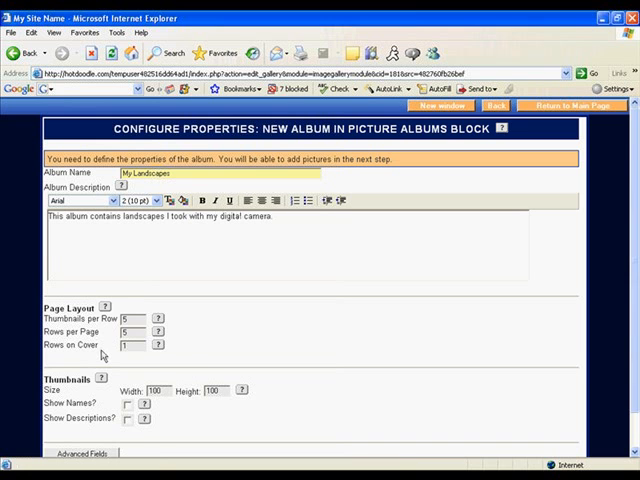
Move down the Configure Properties form toward the Save button
scroll("down", 3)
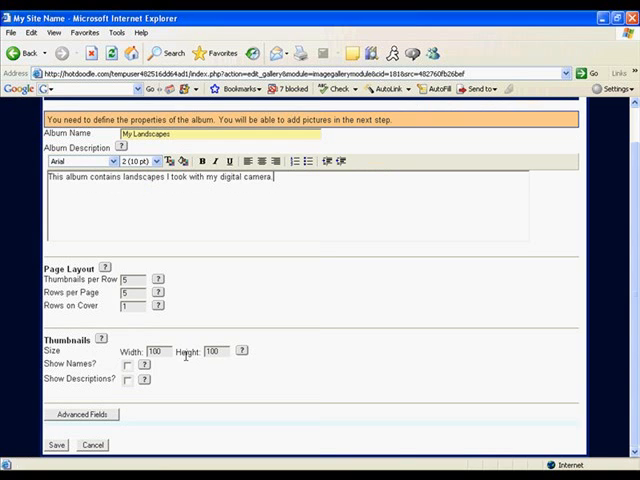
mouse_move(184, 364)
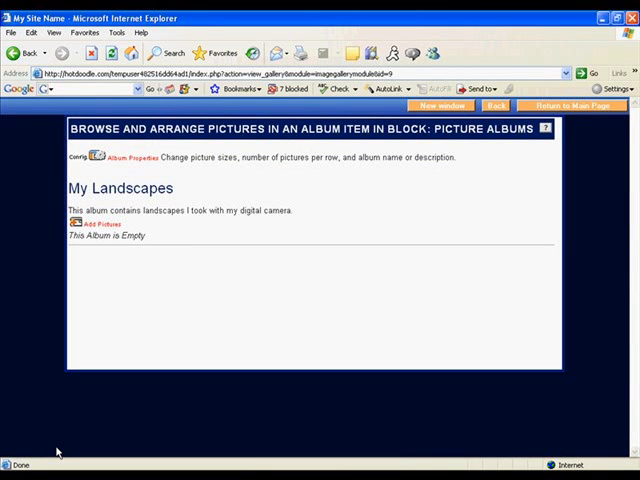
mouse_move(112, 208)
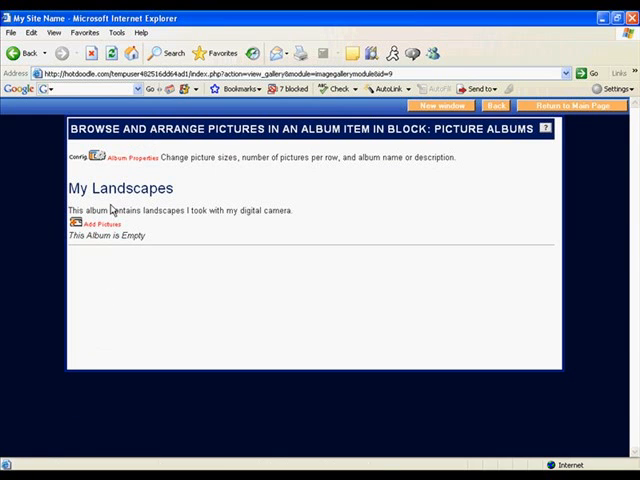
mouse_move(112, 158)
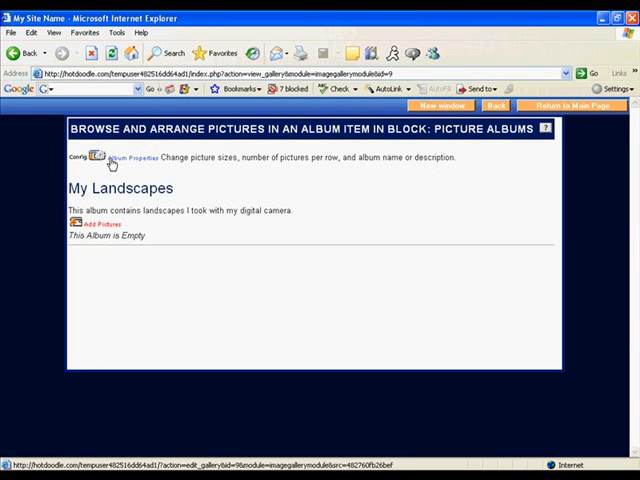
mouse_move(98, 224)
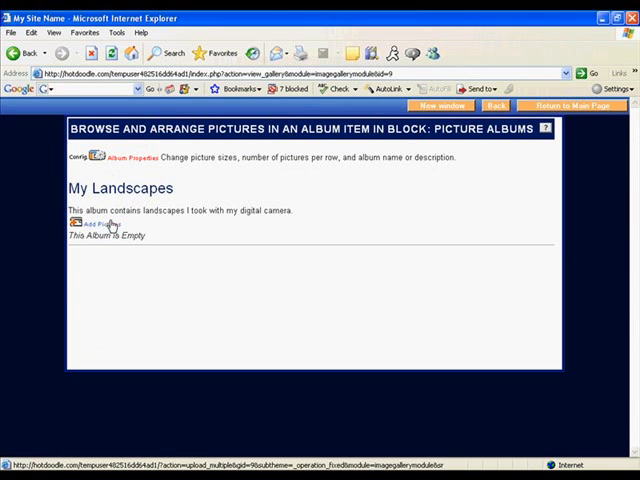
Start adding pictures to the empty My Landscapes album
left_click(92, 224)
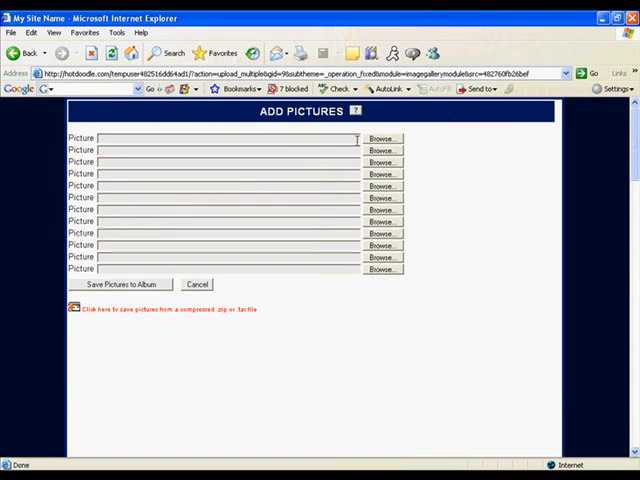
Attach Landscape 01 to the first slot and Landscape 03 to the third slot
left_click(380, 138)
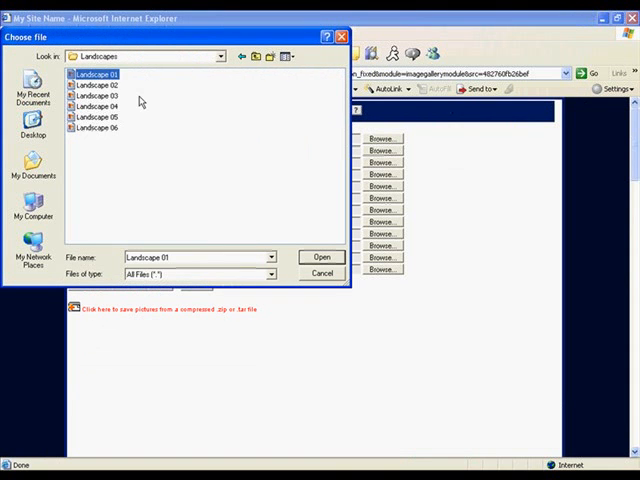
left_click(320, 256)
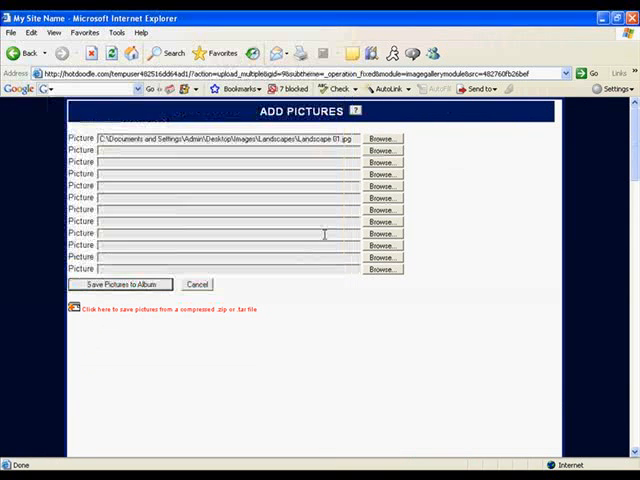
left_click(380, 138)
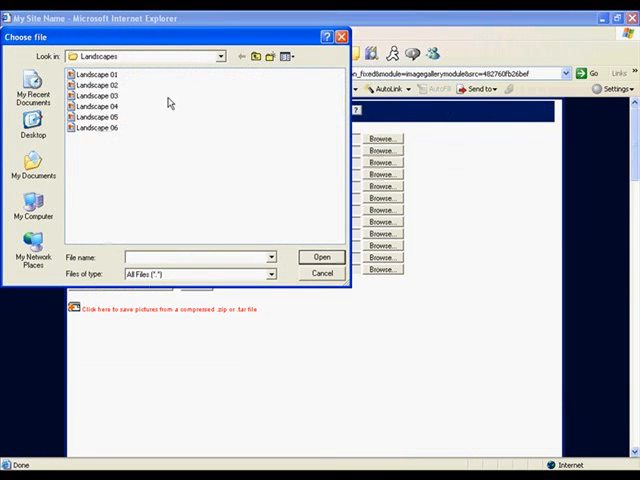
left_click(96, 84)
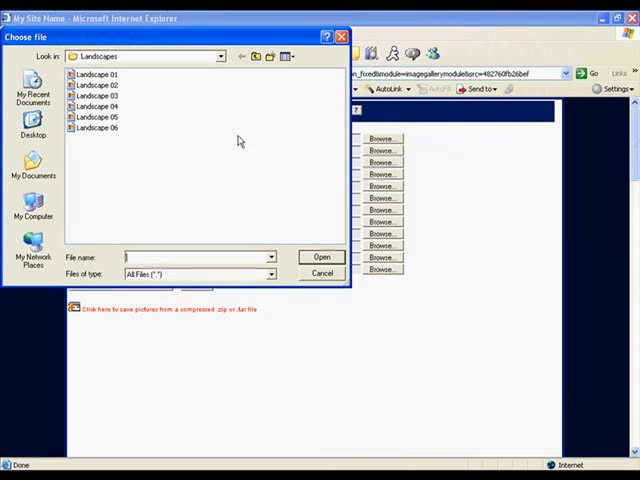
left_click(96, 96)
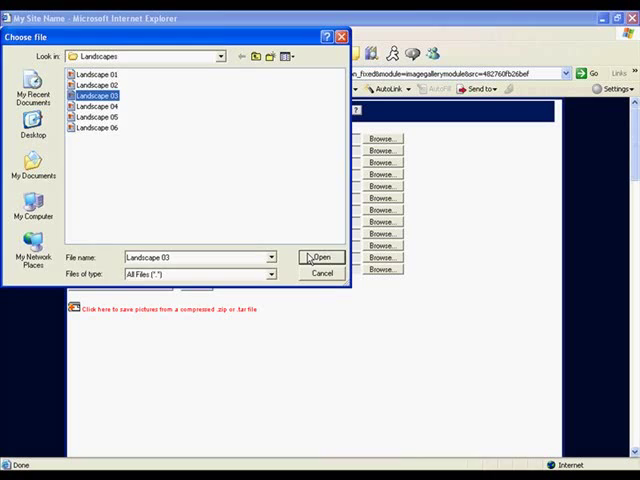
left_click(320, 256)
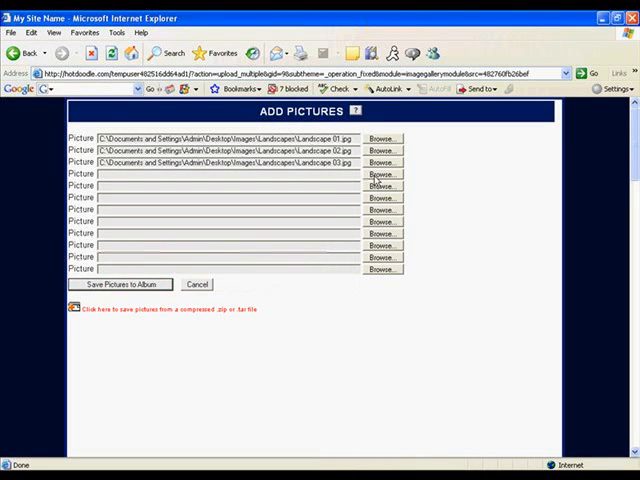
Attach Landscape 04, 05 and 06 to the remaining slots and upload all six photos
left_click(382, 172)
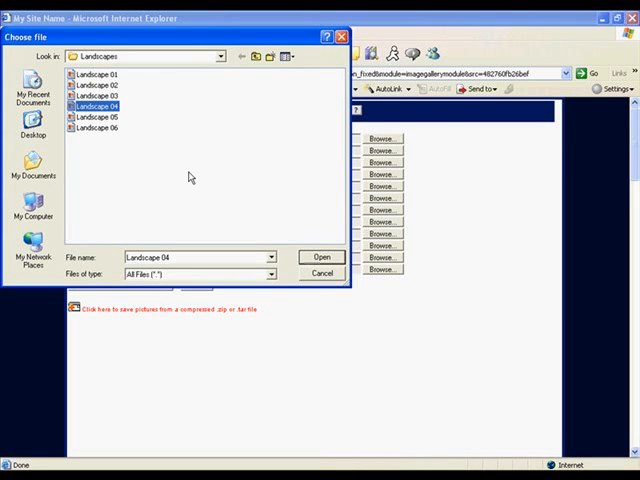
left_click(320, 256)
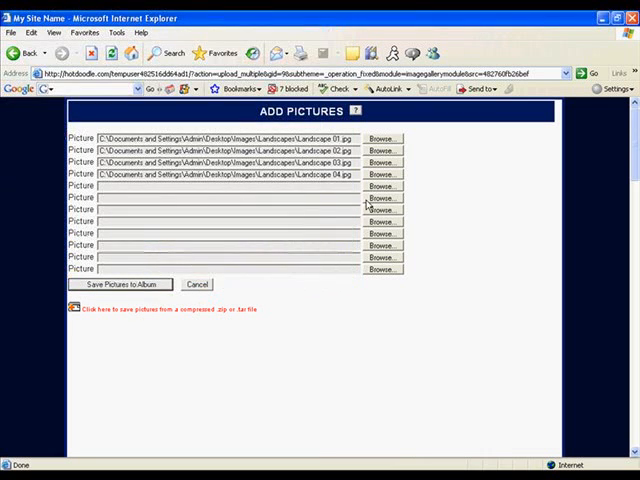
left_click(380, 196)
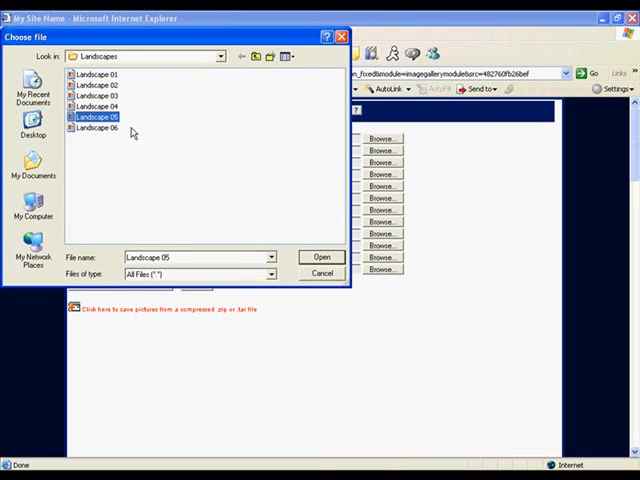
left_click(320, 256)
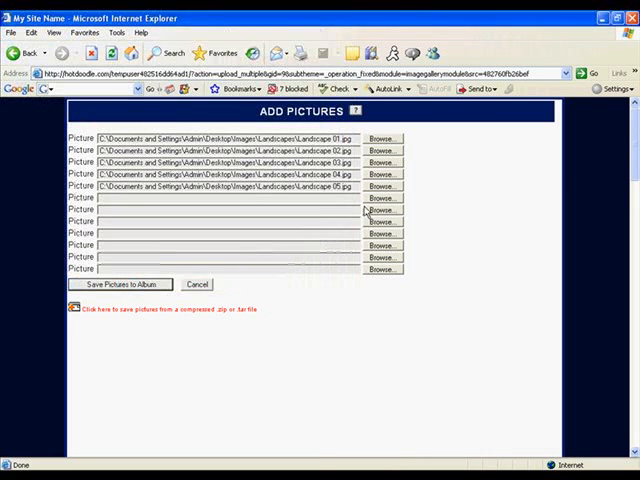
left_click(380, 210)
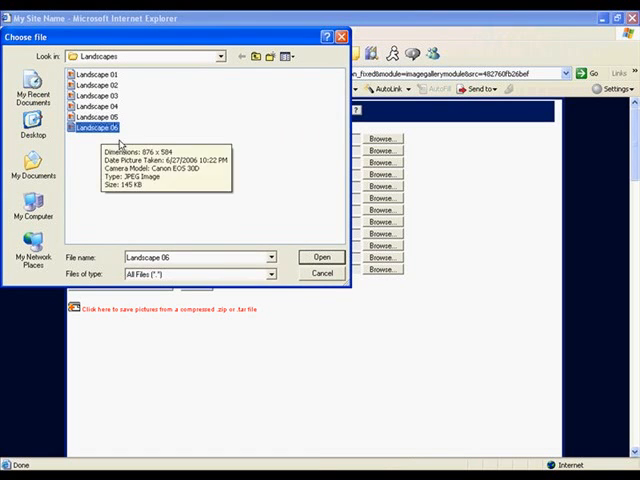
left_click(320, 256)
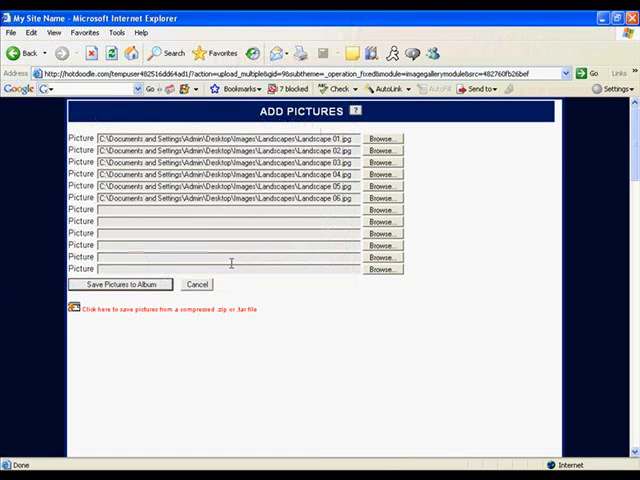
left_click(120, 284)
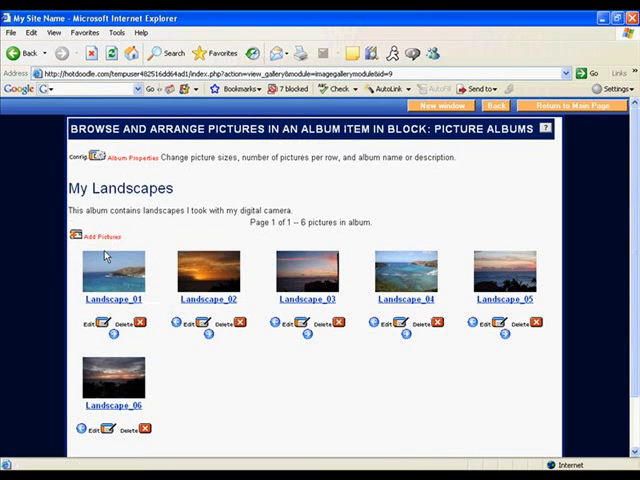
Move Landscape_01 after Landscape_02, move it back, then go to its picture properties
left_click(112, 332)
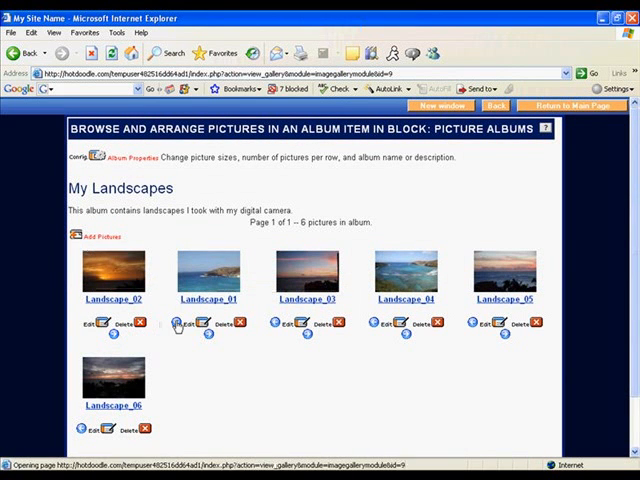
left_click(100, 322)
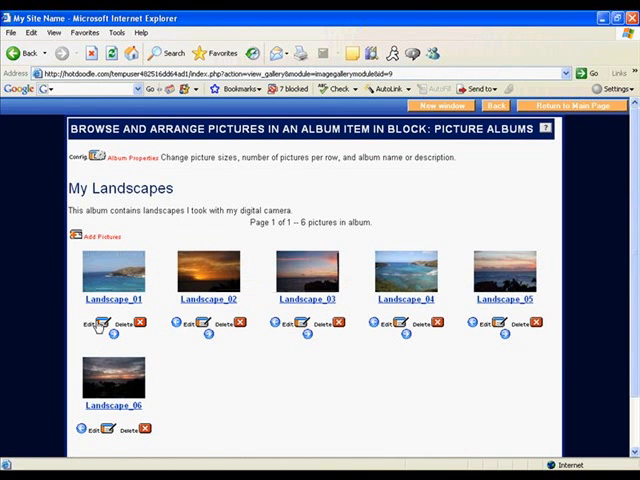
left_click(90, 322)
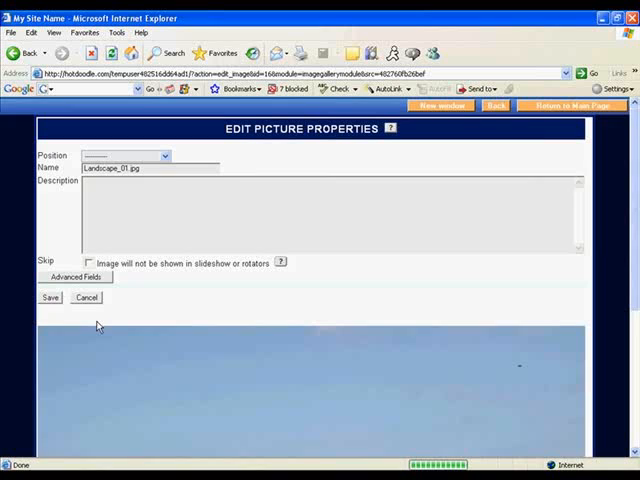
Place the picture after Landscape_02, name it 'Ocean Waters', describe it as overlooking the ocean in Hawaii, and save
left_click(164, 156)
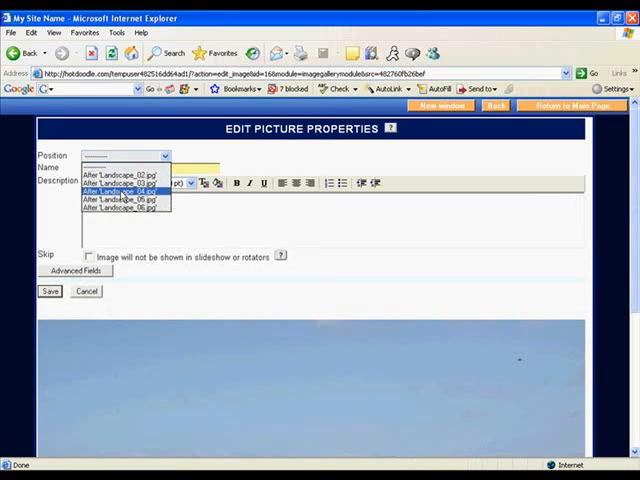
left_click(128, 168)
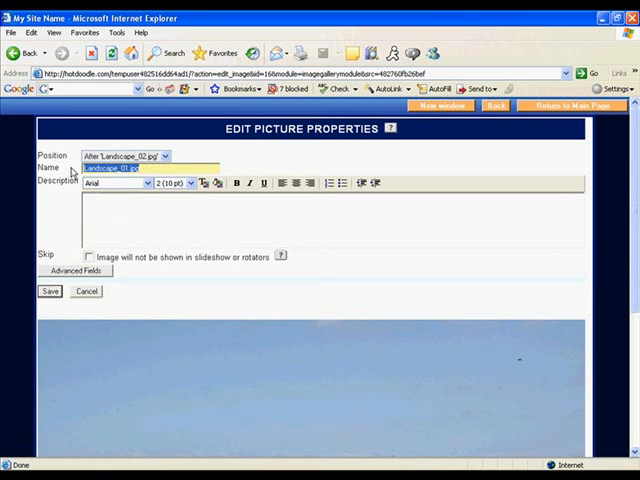
type("Ocean Waters")
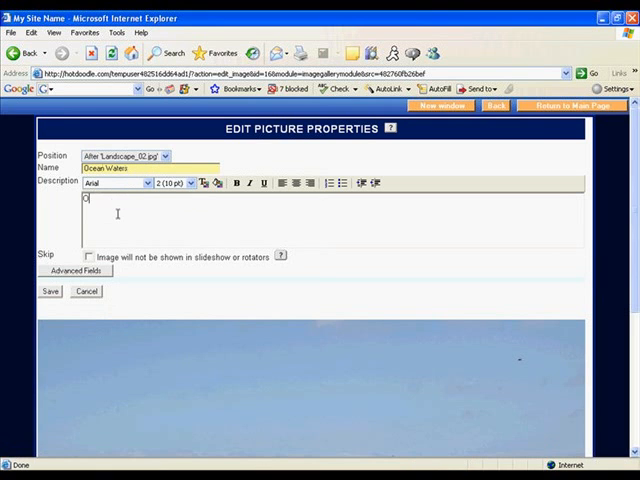
type("Overlooking the ocean and beach")
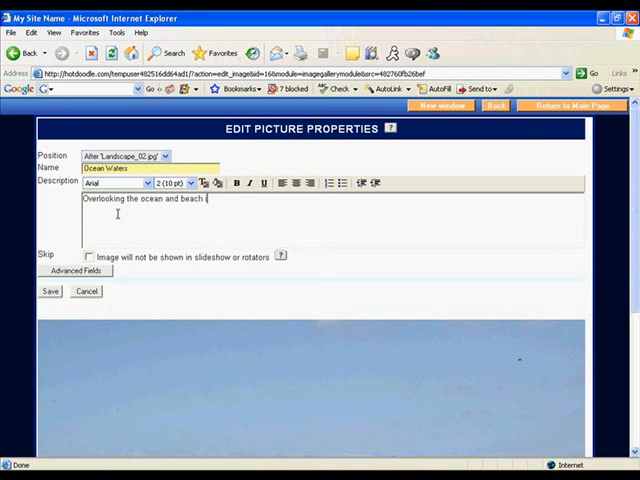
type("in Hawaii")
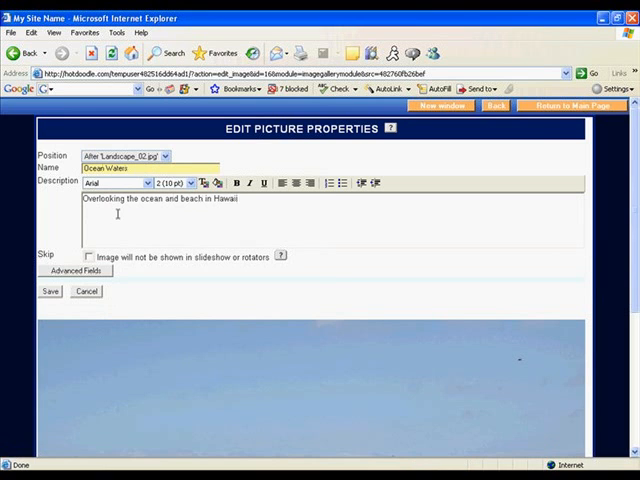
mouse_move(78, 268)
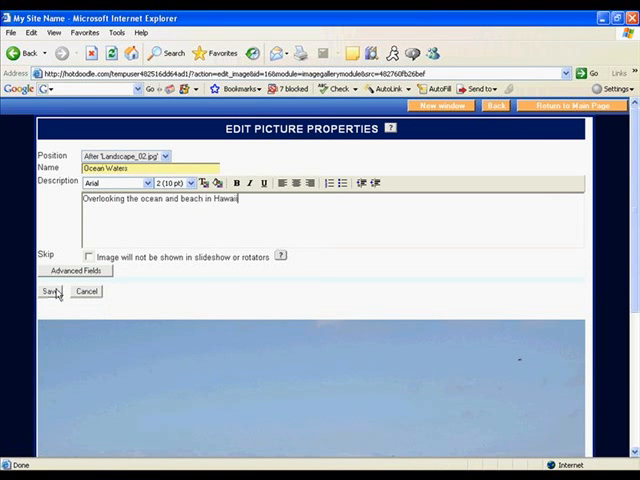
left_click(48, 292)
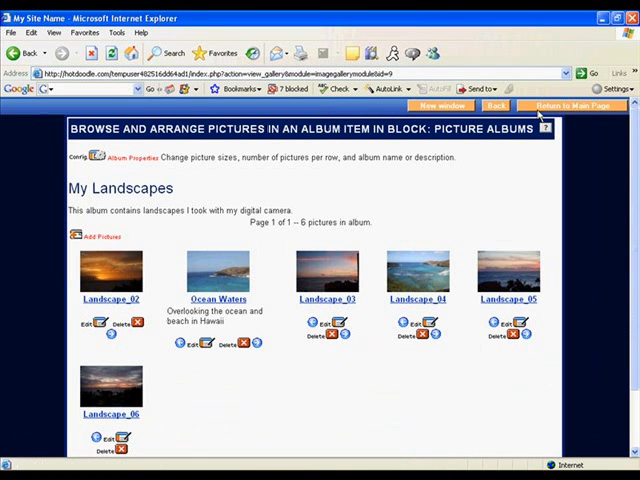
Return to the site page, preview it as visitors see it, and bring up Ocean Waters in a slideshow
left_click(572, 106)
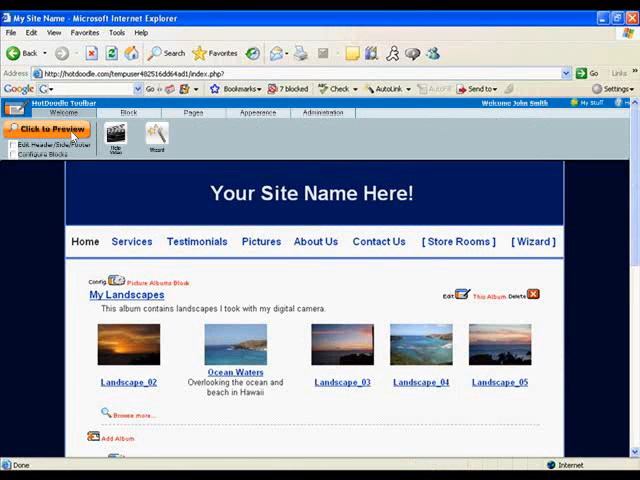
left_click(46, 130)
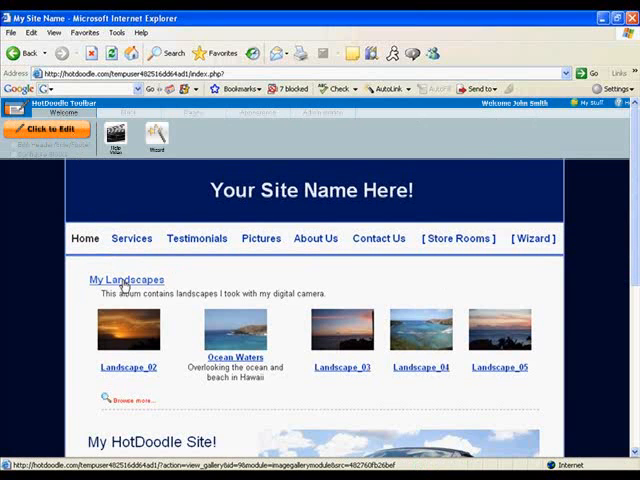
left_click(126, 280)
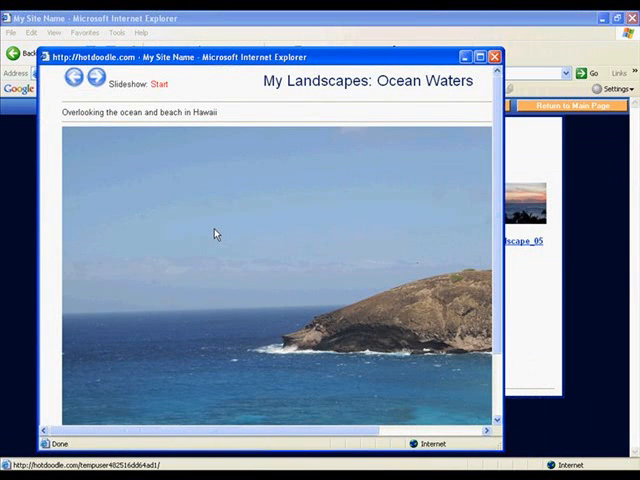
Close the Ocean Waters slideshow window and switch the site page back to editing mode
left_click(96, 78)
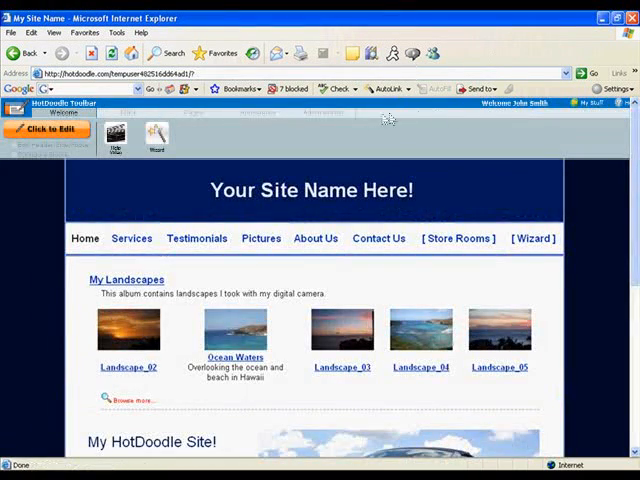
left_click(48, 130)
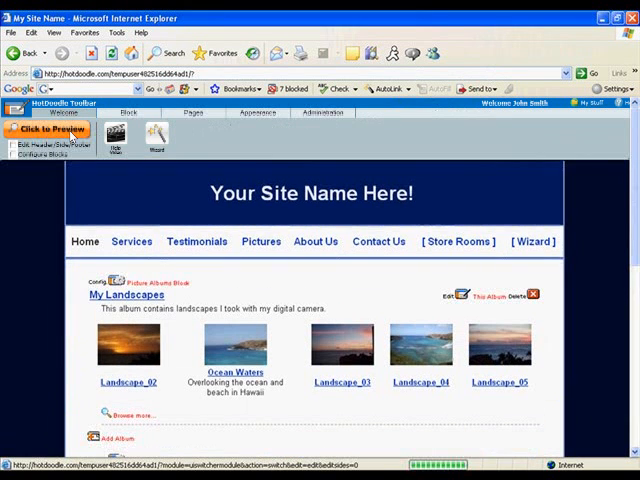